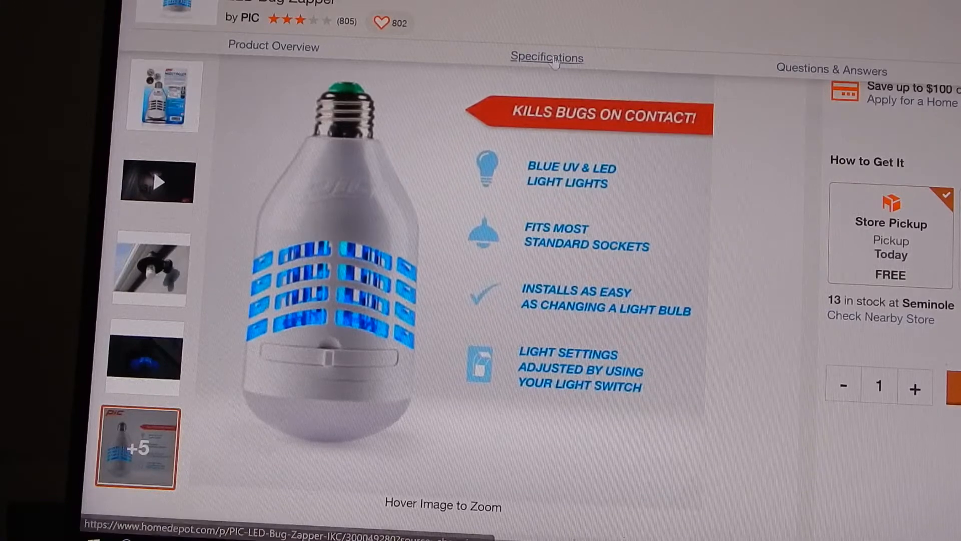
Show the Insect Killer packaging photo, then scroll to the Frequently Bought Together bundle
{"action": "left_click", "coordinate": [163, 95]}
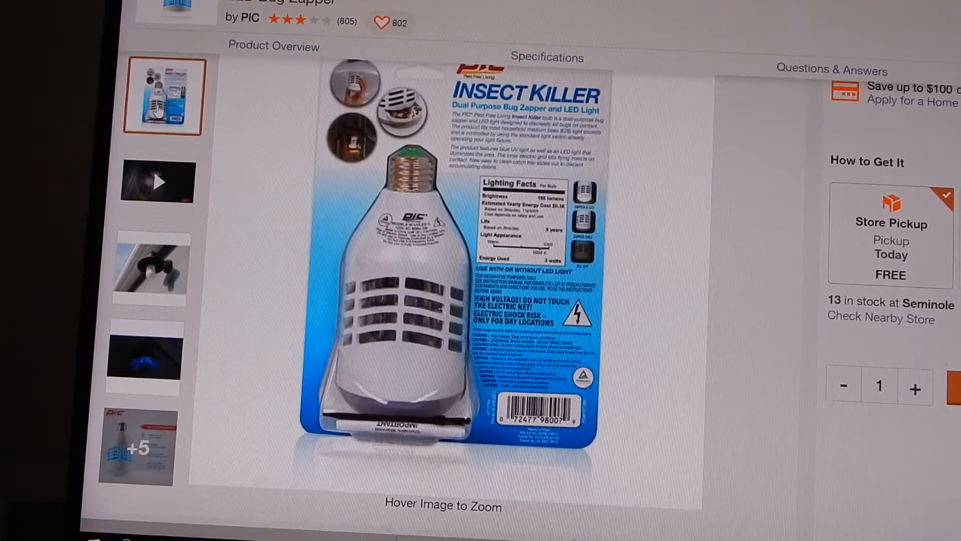
{"action": "scroll", "scroll_direction": "down", "scroll_amount": 3}
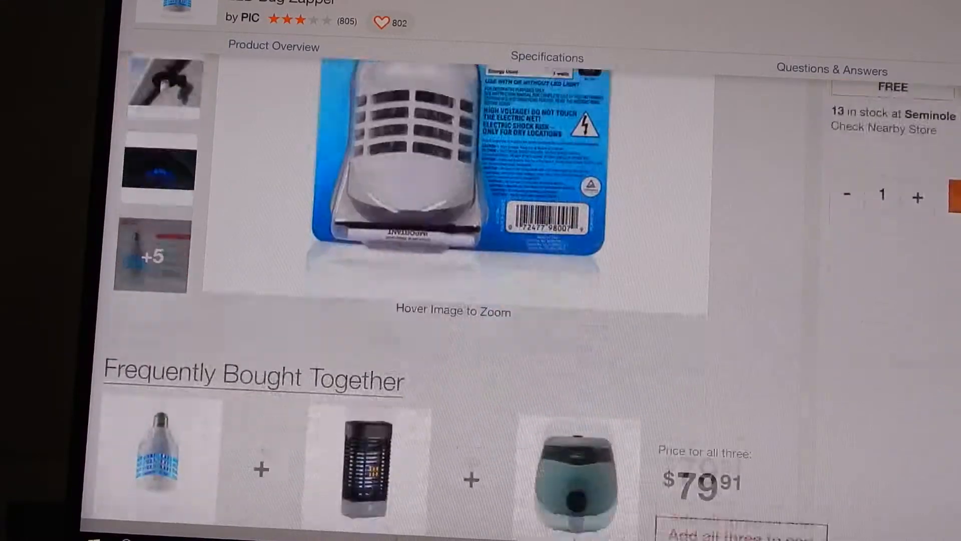